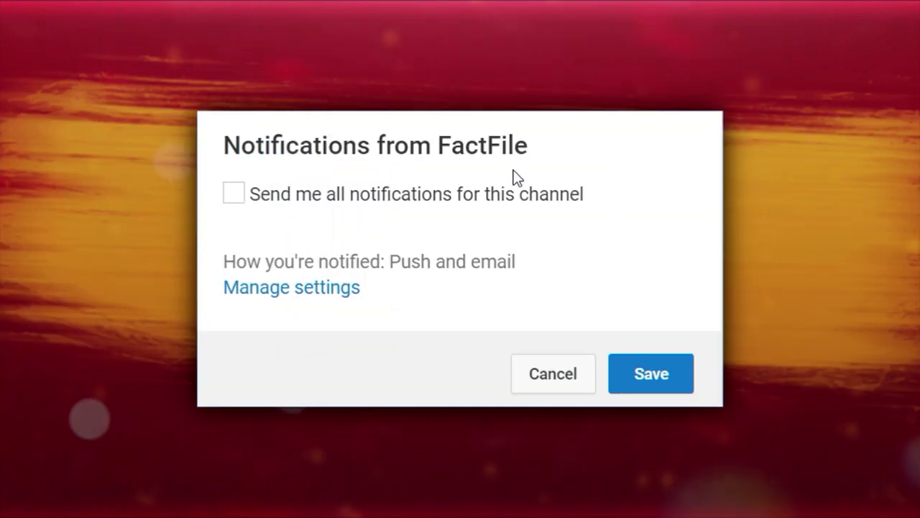
Dismiss the 'Notifications from FactFile' dialog, leaving only the painted background.
click(650, 374)
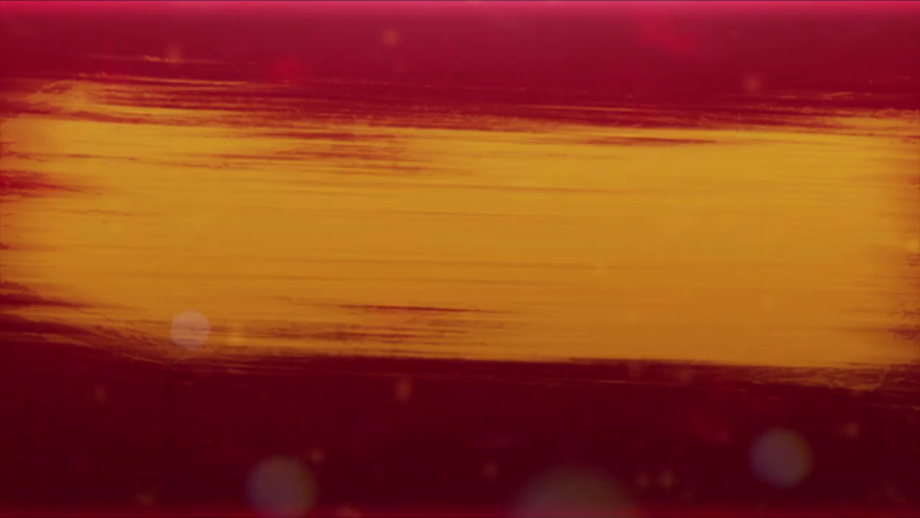